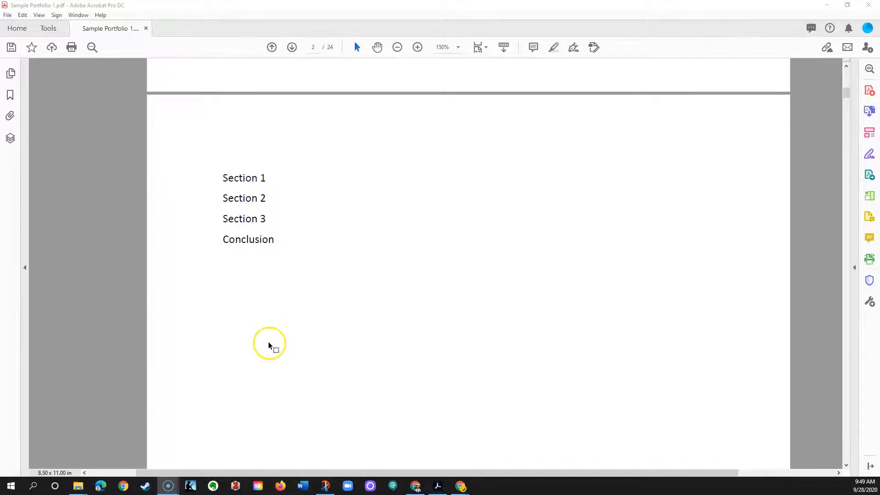
pyautogui.moveTo(291, 314)
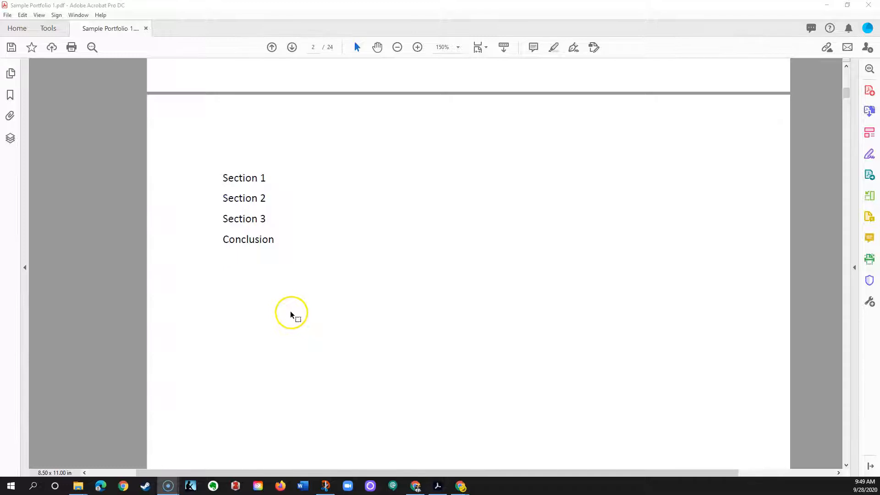
pyautogui.moveTo(343, 286)
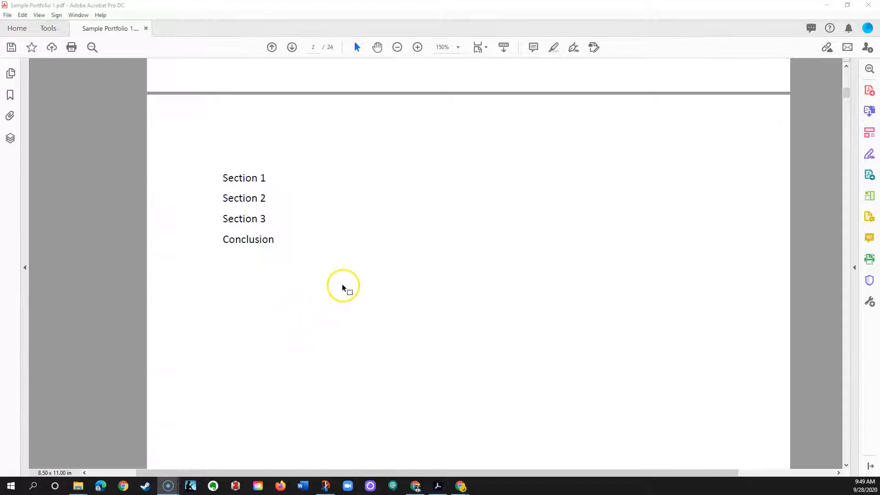
pyautogui.moveTo(346, 289)
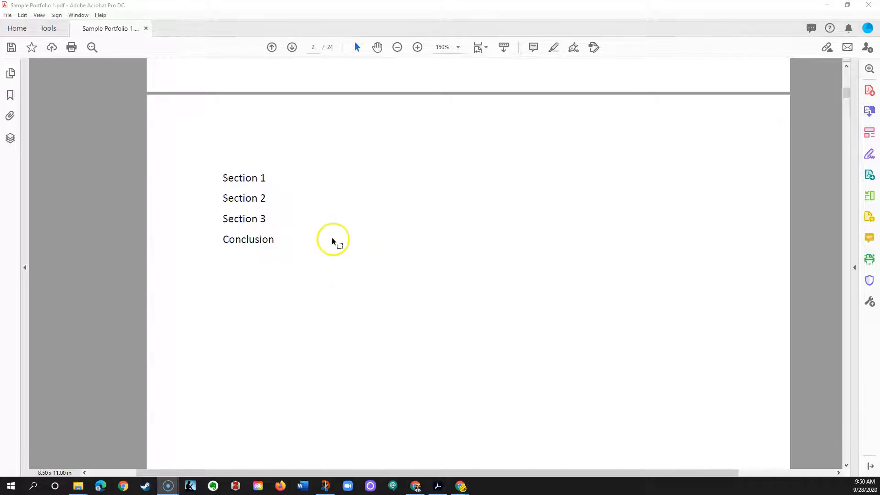
# Step: In Edit PDF mode on page 2, drag the Conclusion text box down below Section 3
pyautogui.scroll(-3)
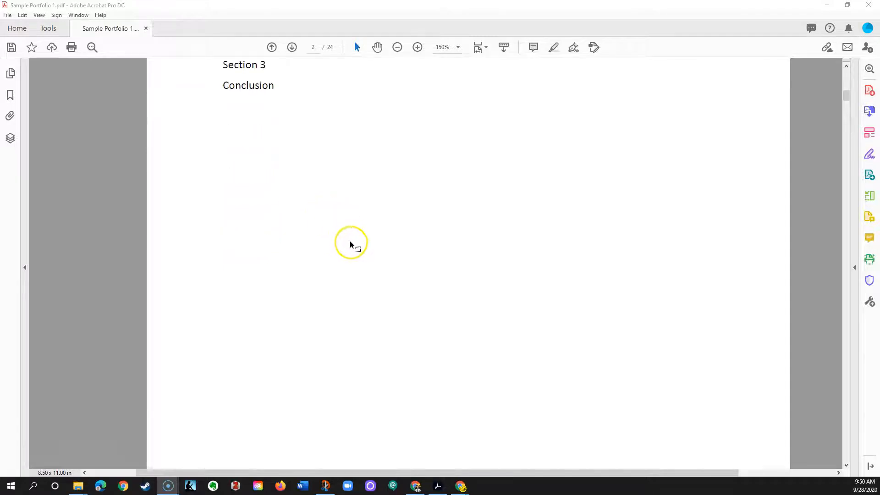
pyautogui.scroll(-3)
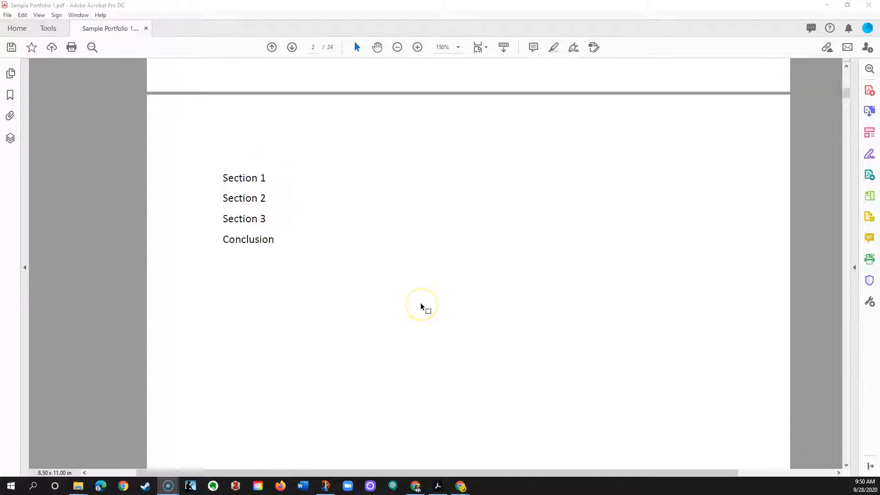
pyautogui.scroll(-3)
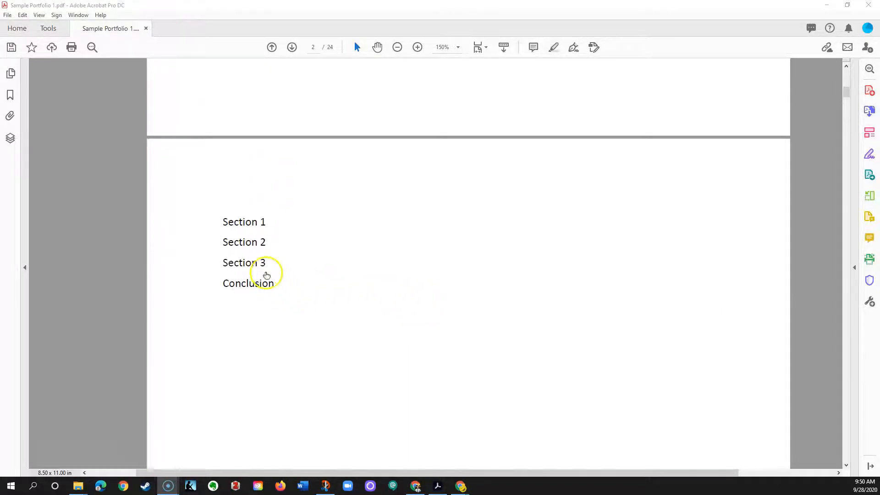
pyautogui.moveTo(319, 247)
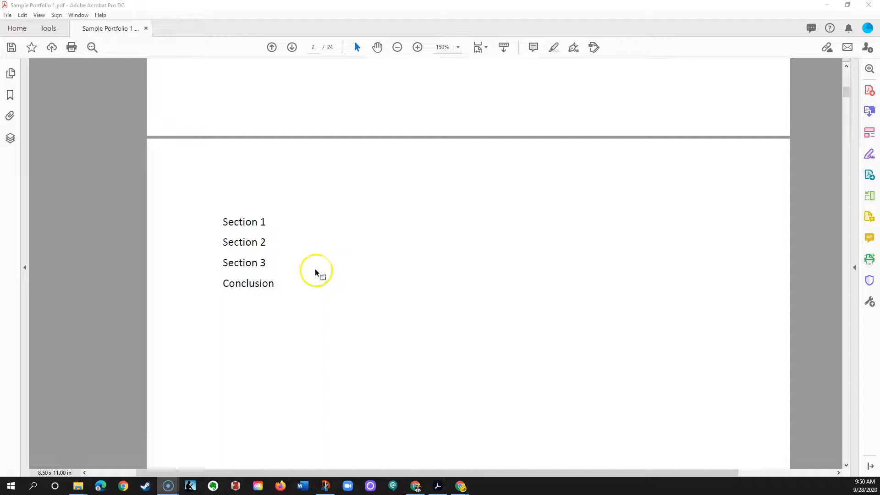
pyautogui.moveTo(302, 288)
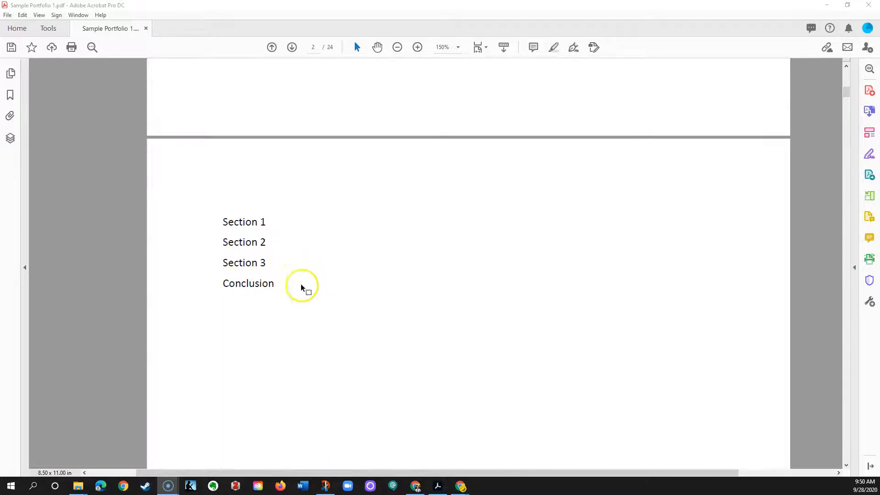
pyautogui.moveTo(340, 299)
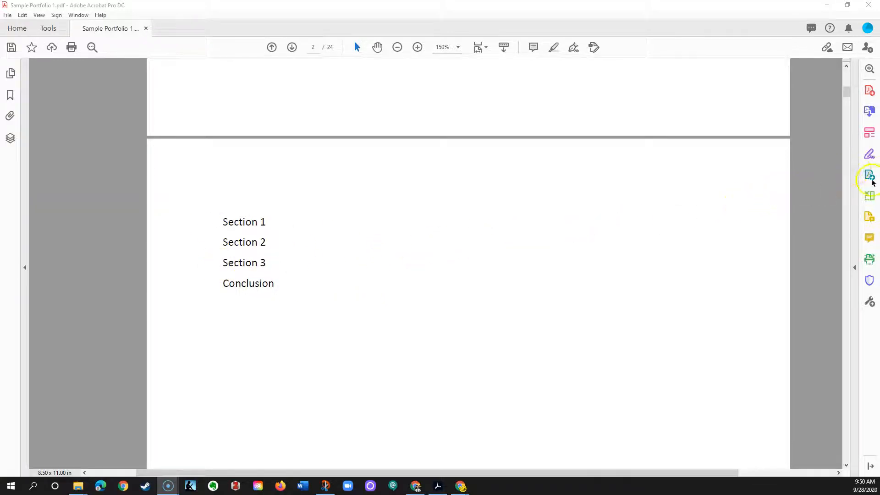
pyautogui.moveTo(867, 133)
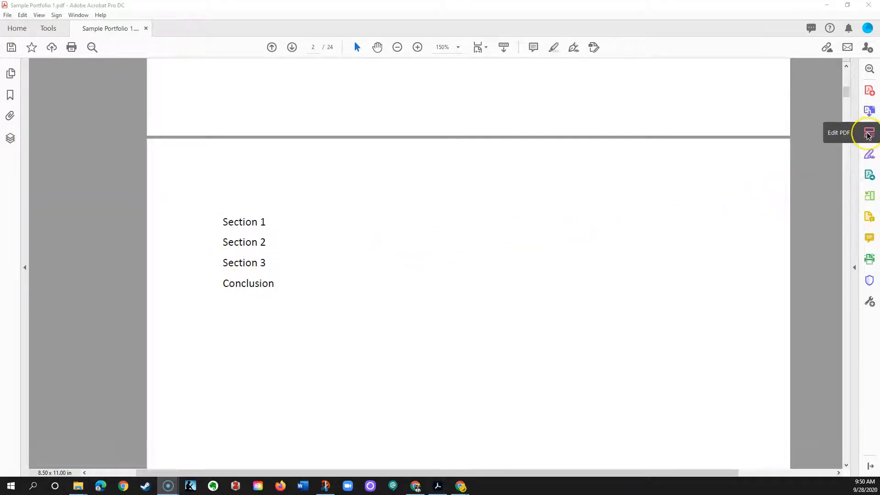
pyautogui.click(867, 133)
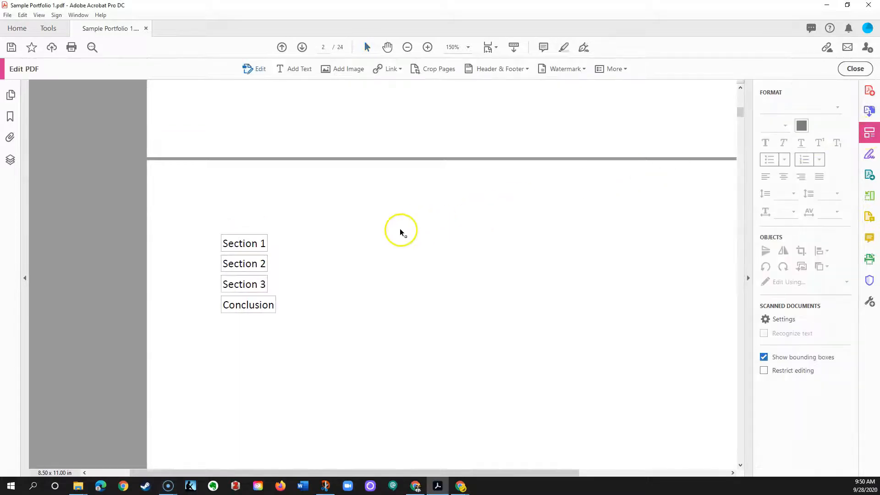
pyautogui.click(243, 264)
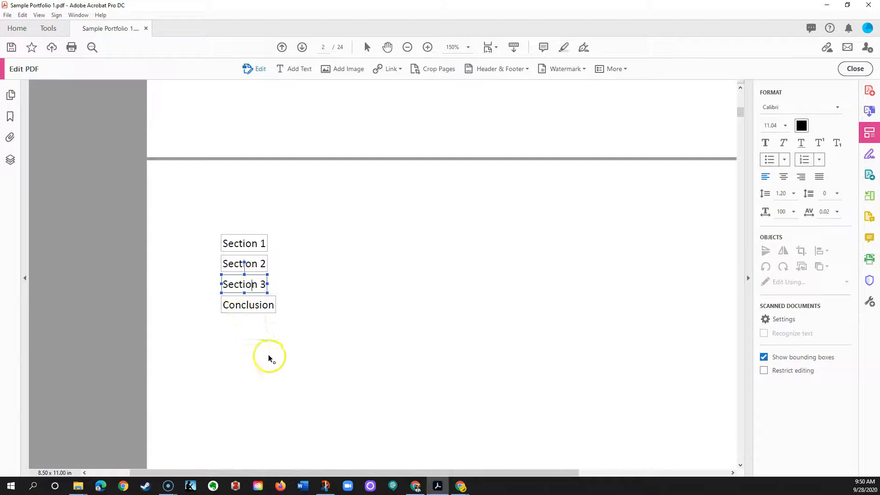
pyautogui.click(258, 361)
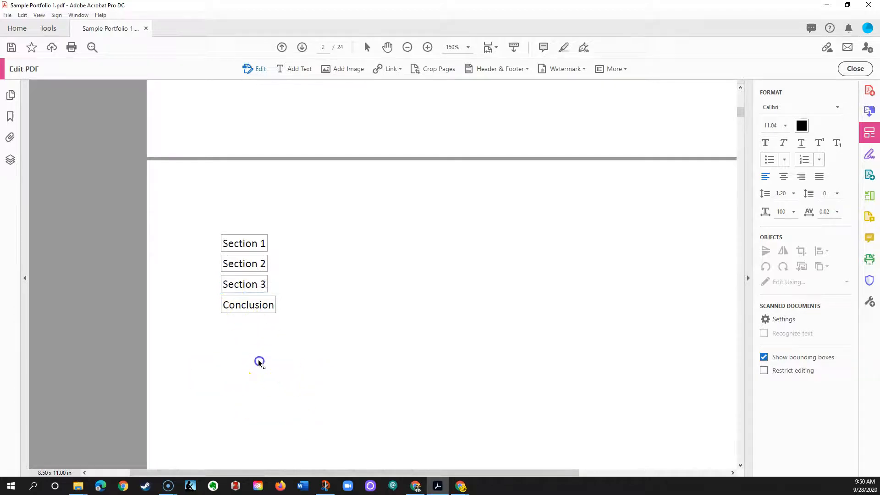
pyautogui.click(247, 304)
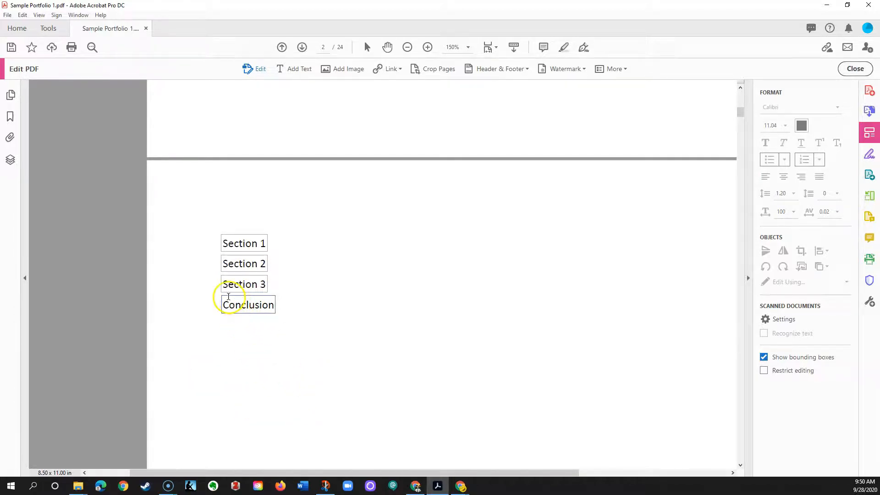
pyautogui.click(247, 305)
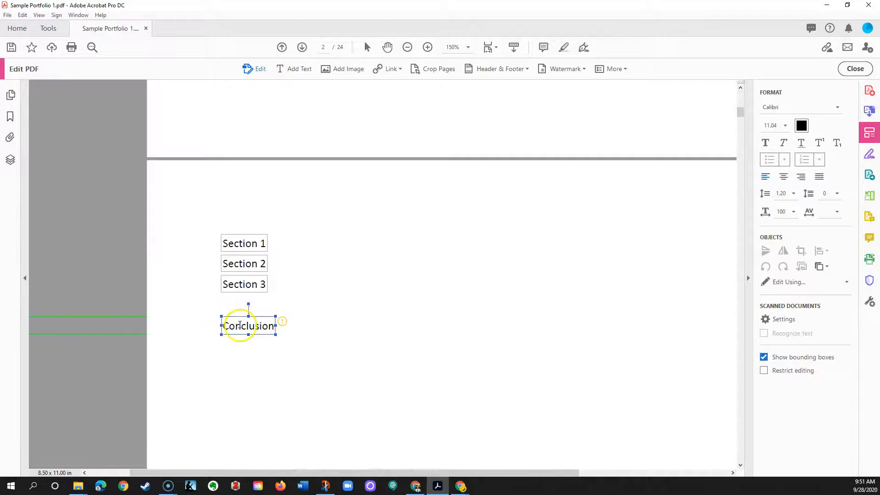
pyautogui.moveTo(282, 321)
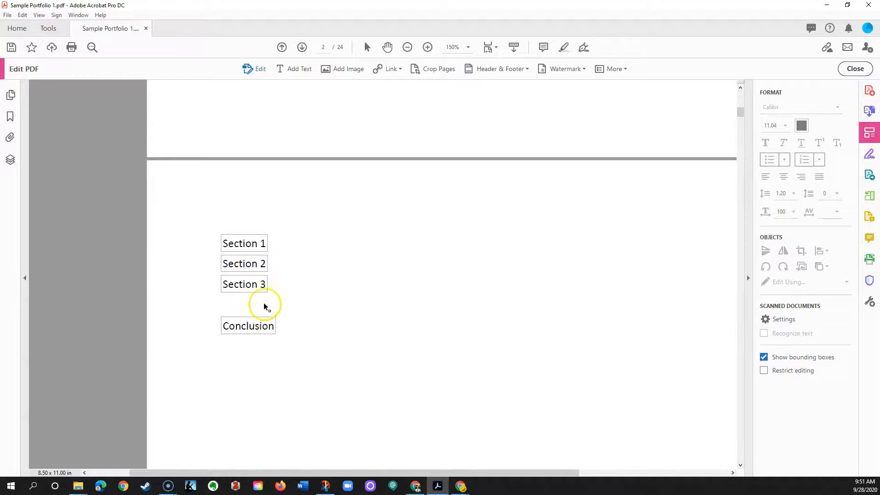
pyautogui.moveTo(292, 293)
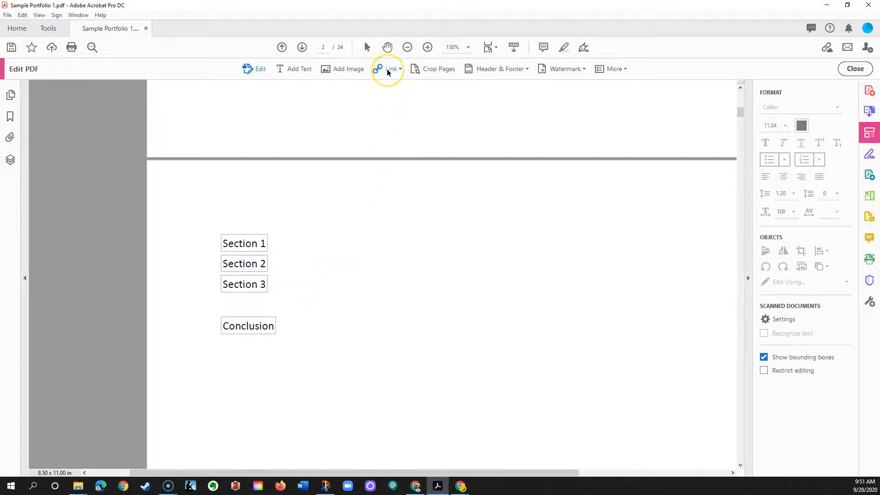
# Step: With the Link tool, reveal the link areas below Section 3 and around Conclusion
pyautogui.click(391, 68)
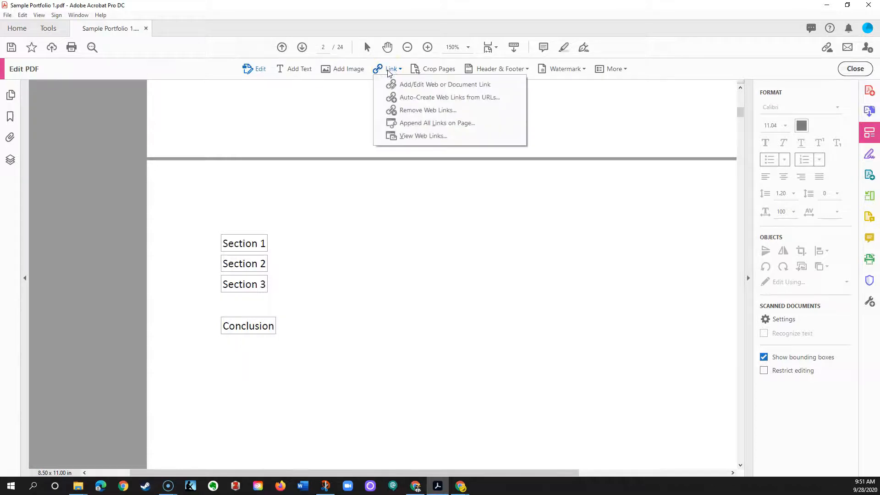
pyautogui.moveTo(455, 87)
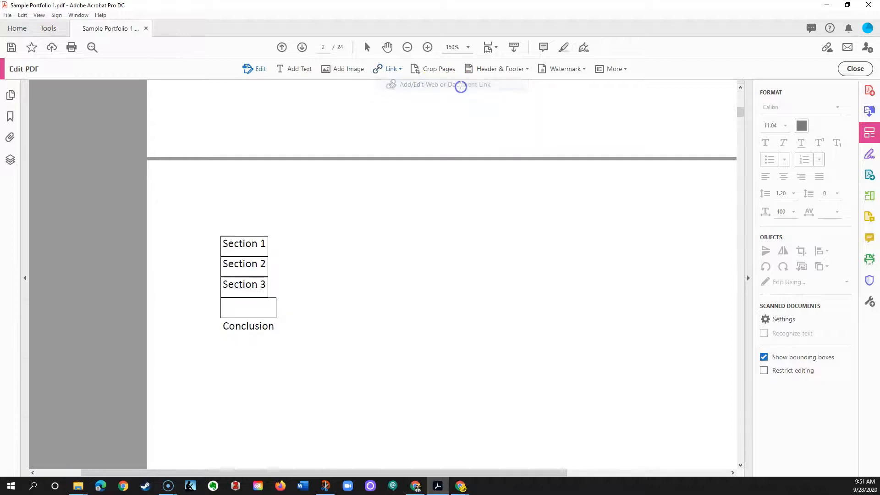
pyautogui.click(247, 308)
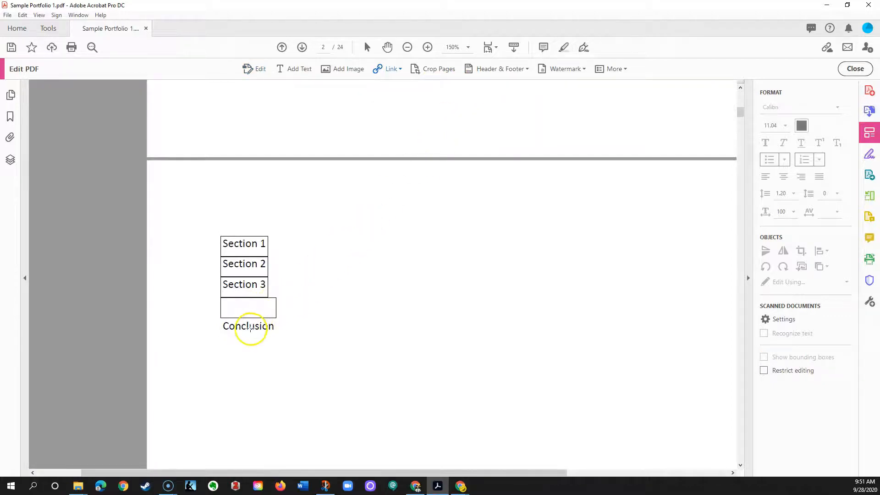
pyautogui.click(248, 307)
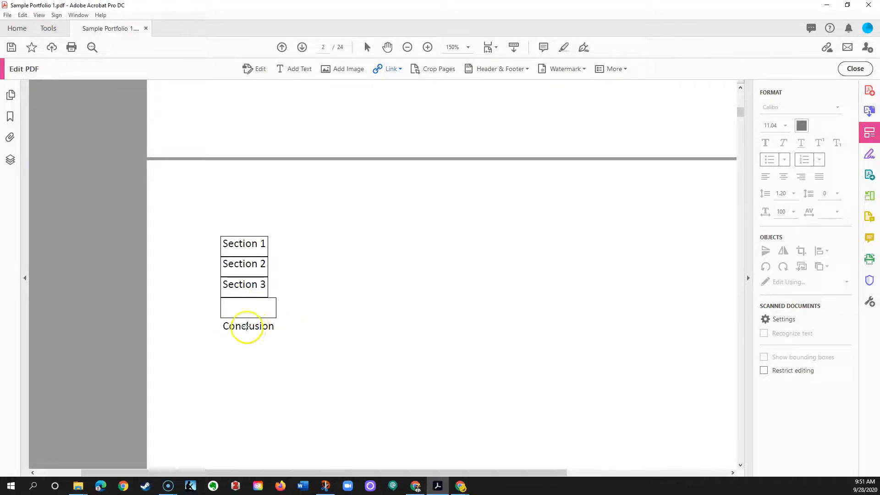
pyautogui.moveTo(258, 327)
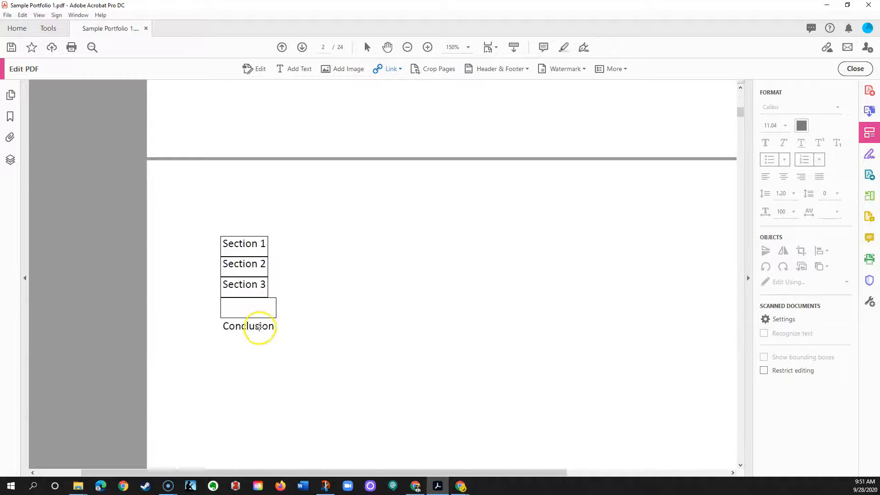
pyautogui.click(248, 308)
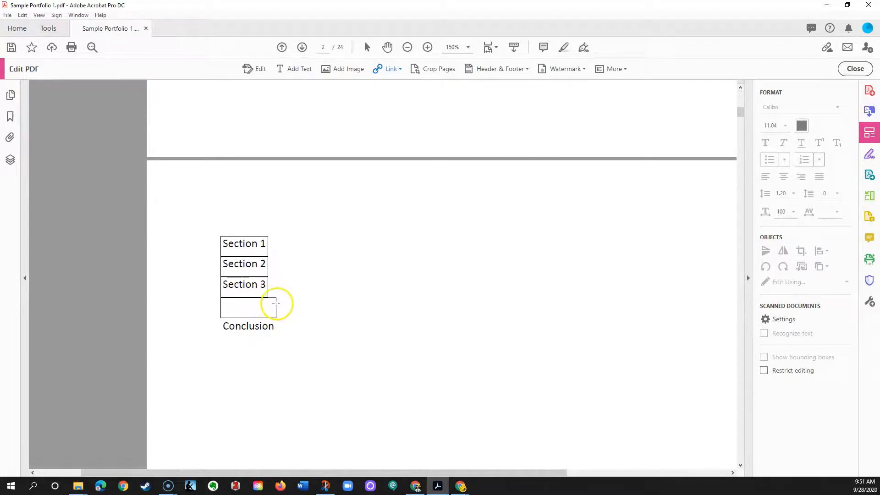
pyautogui.click(248, 307)
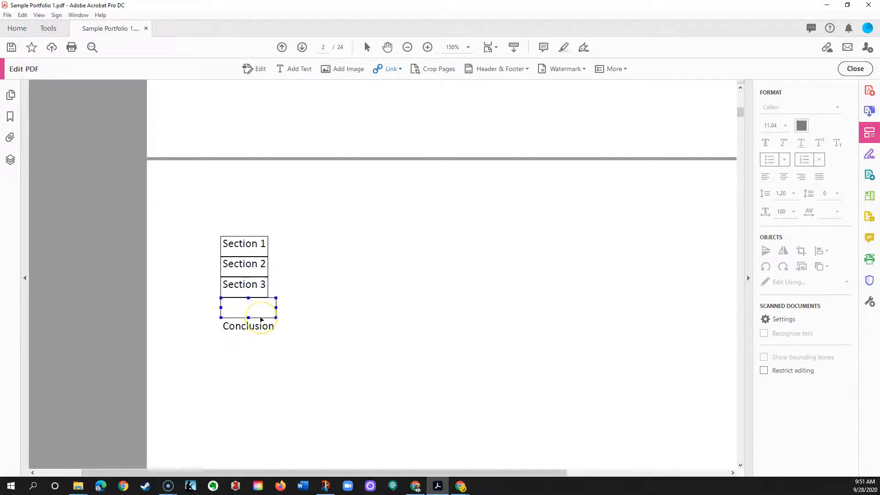
pyautogui.click(248, 313)
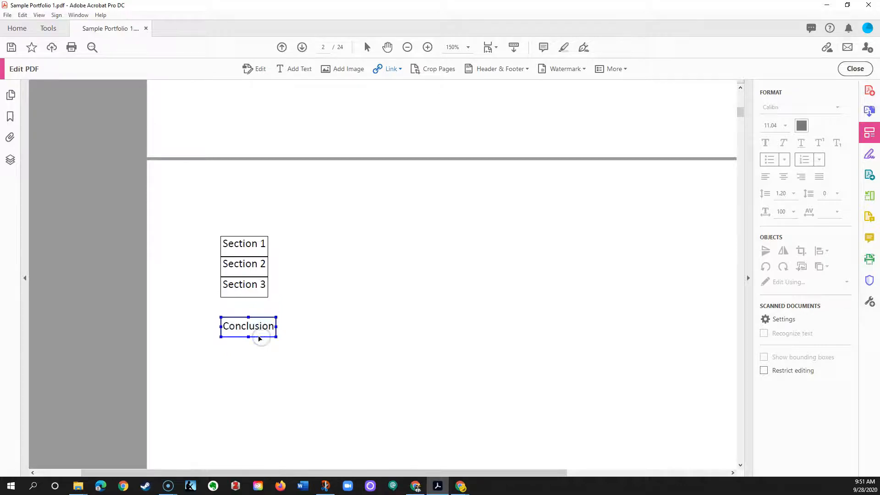
pyautogui.moveTo(286, 331)
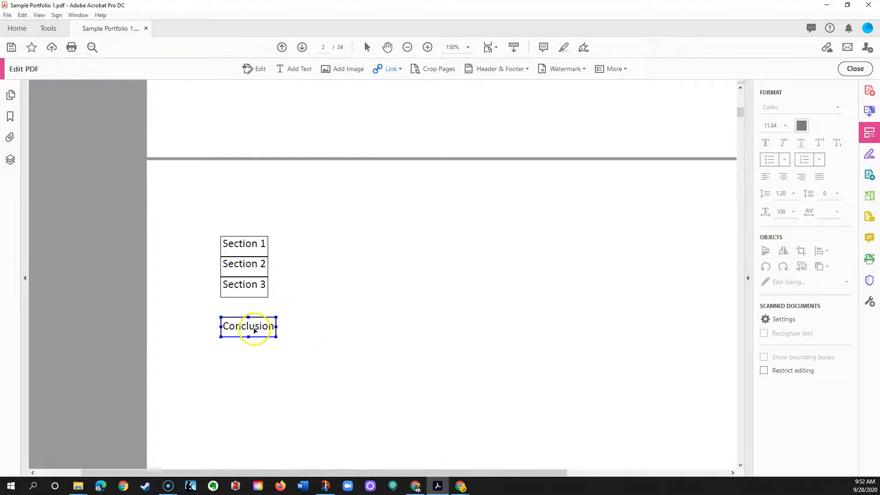
pyautogui.moveTo(293, 298)
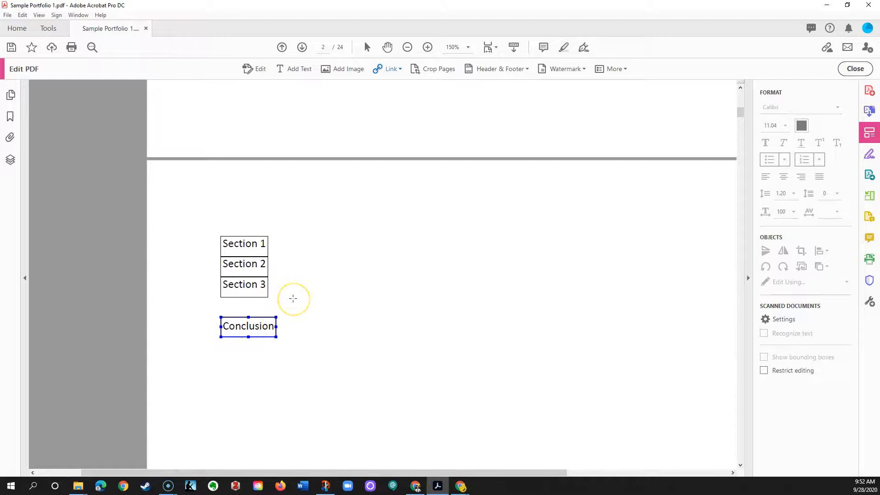
pyautogui.moveTo(245, 305)
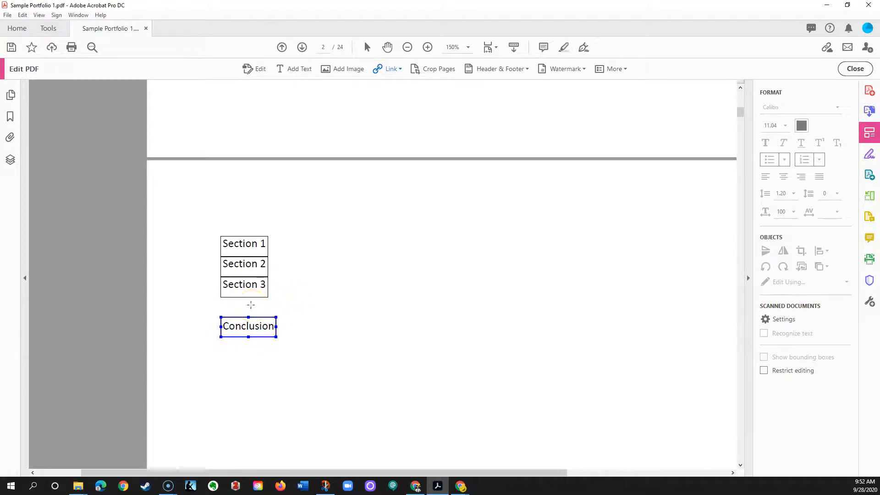
pyautogui.moveTo(293, 68)
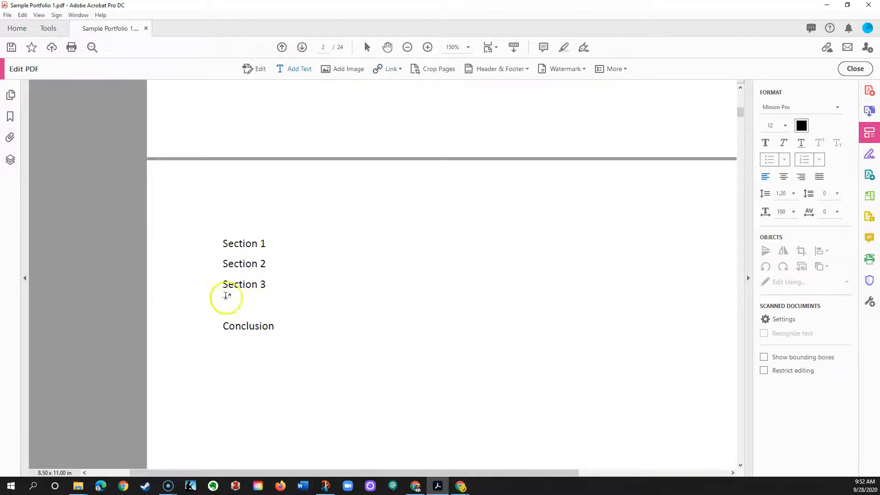
pyautogui.moveTo(226, 305)
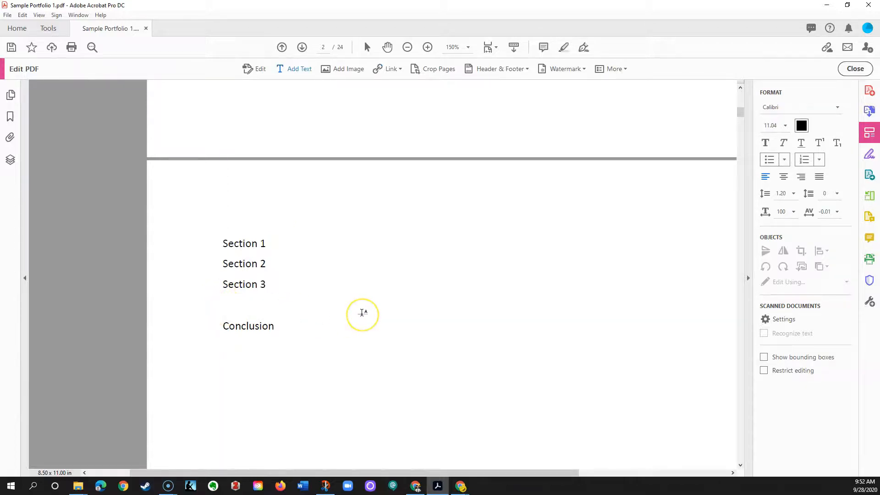
# Step: Add a 'Section 4' text line below Section 3 on the contents page
pyautogui.click(242, 305)
pyautogui.write('Section 4')
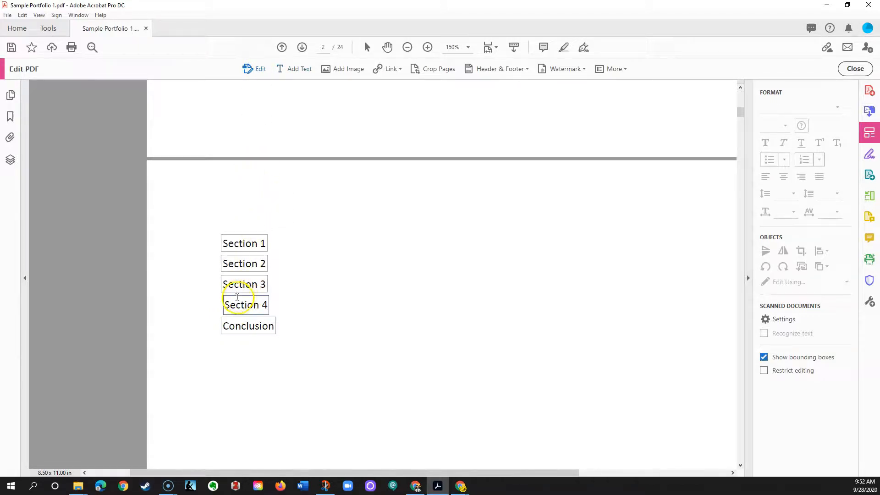
pyautogui.click(245, 305)
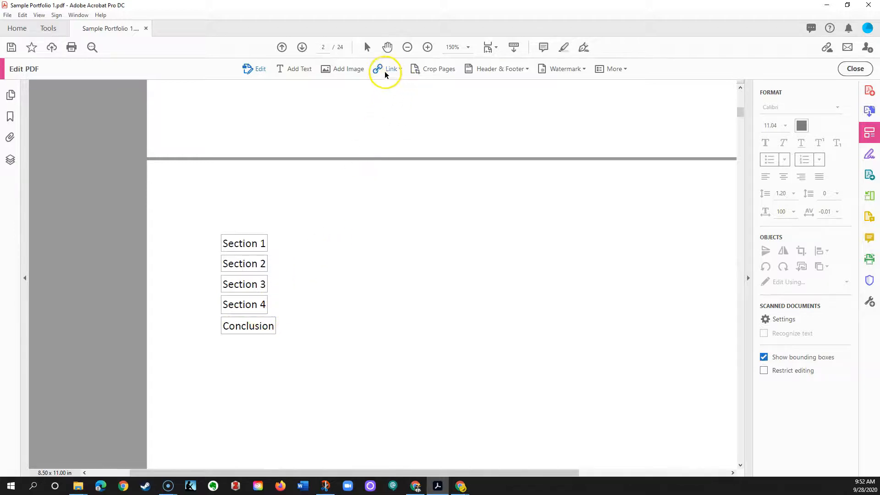
# Step: Draw an invisible link rectangle over Section 4 with a 'Go to a page view' action
pyautogui.click(390, 68)
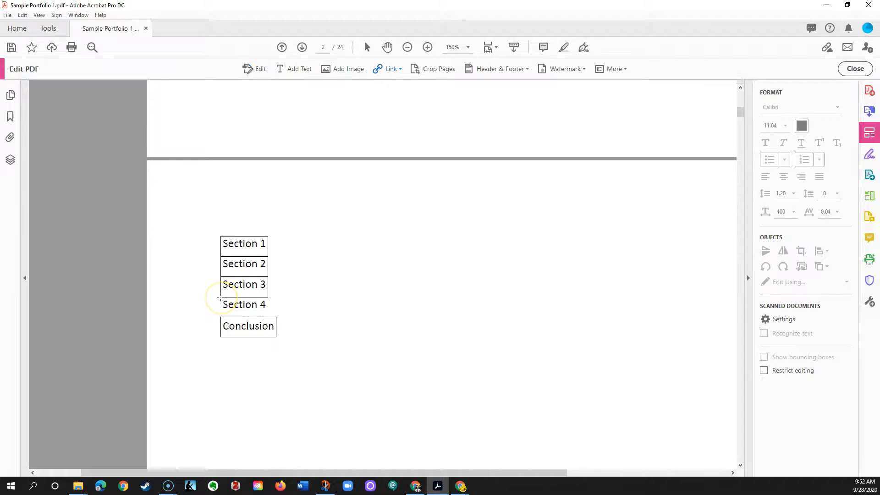
pyautogui.doubleClick(244, 304)
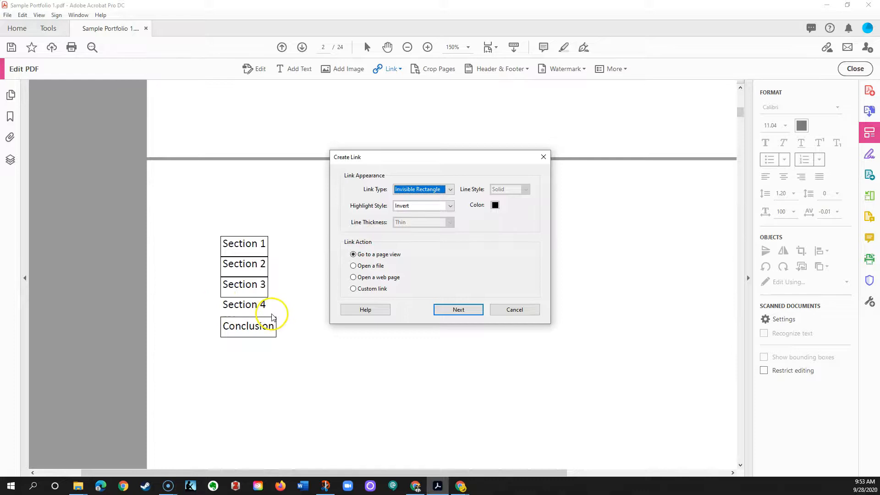
pyautogui.moveTo(403, 254)
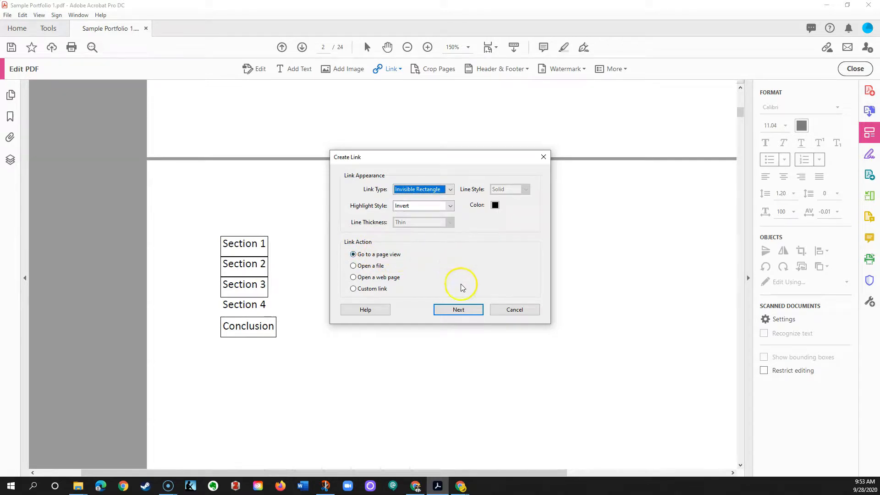
pyautogui.click(458, 309)
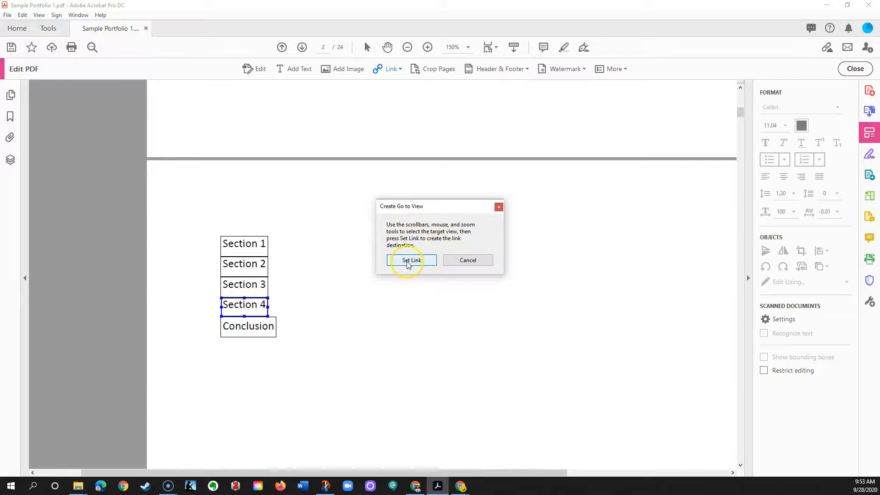
pyautogui.moveTo(418, 241)
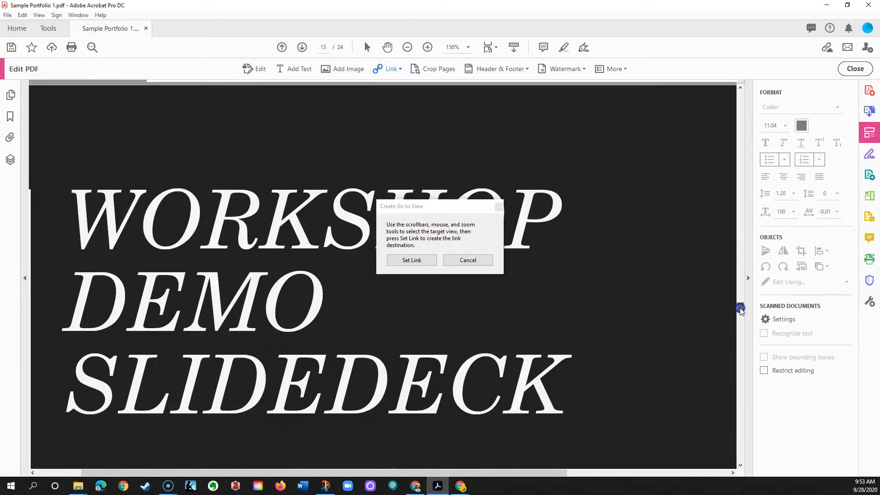
# Step: Set the Section 4 link destination to page 21, the Bouwhuis Library slide
pyautogui.click(10, 116)
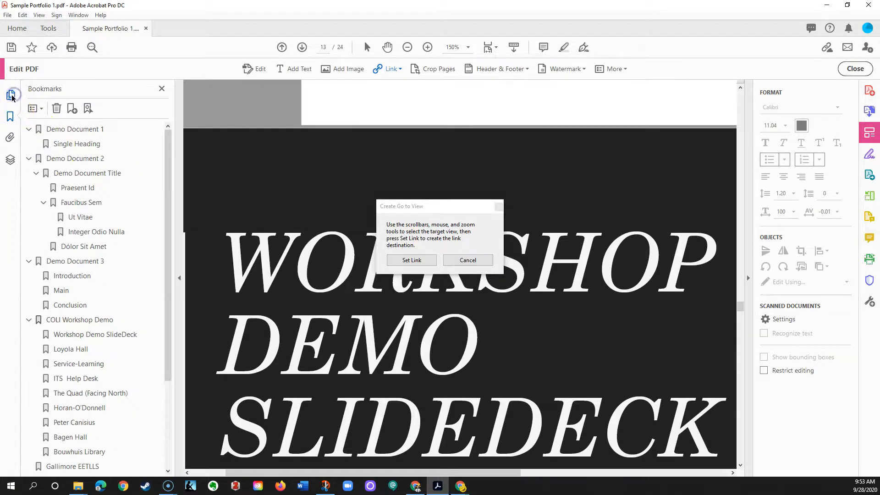
pyautogui.click(10, 95)
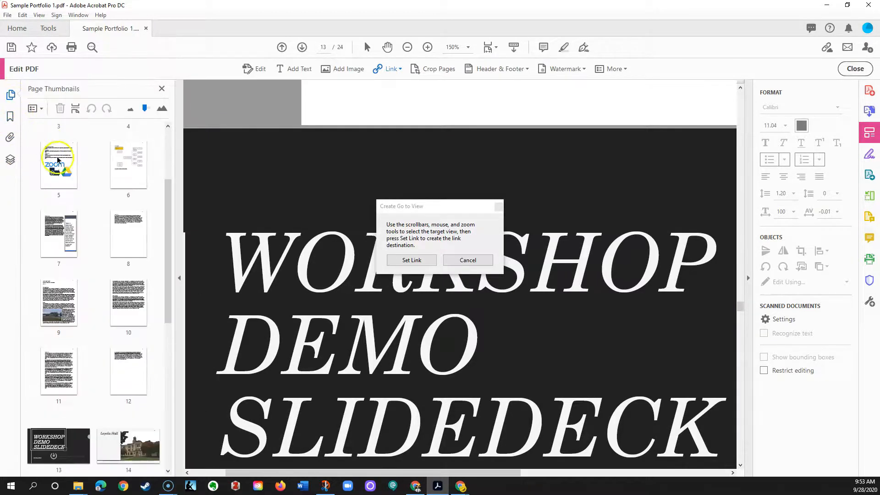
pyautogui.scroll(-3)
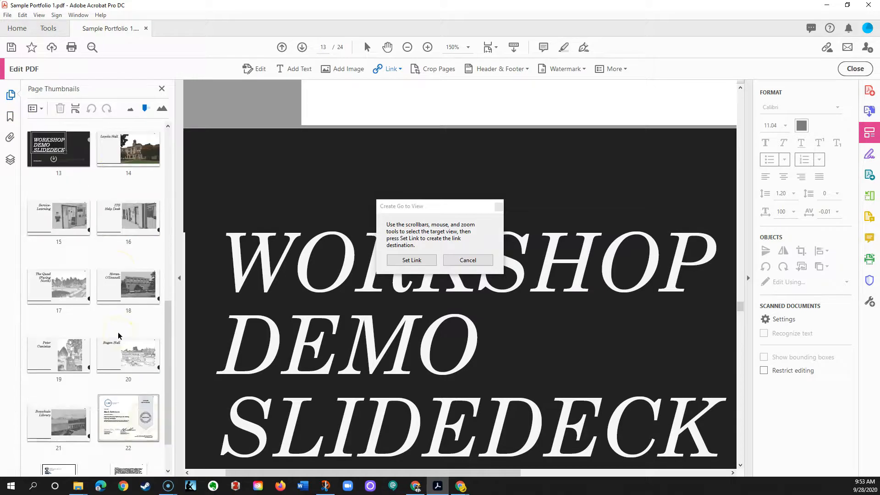
pyautogui.scroll(-3)
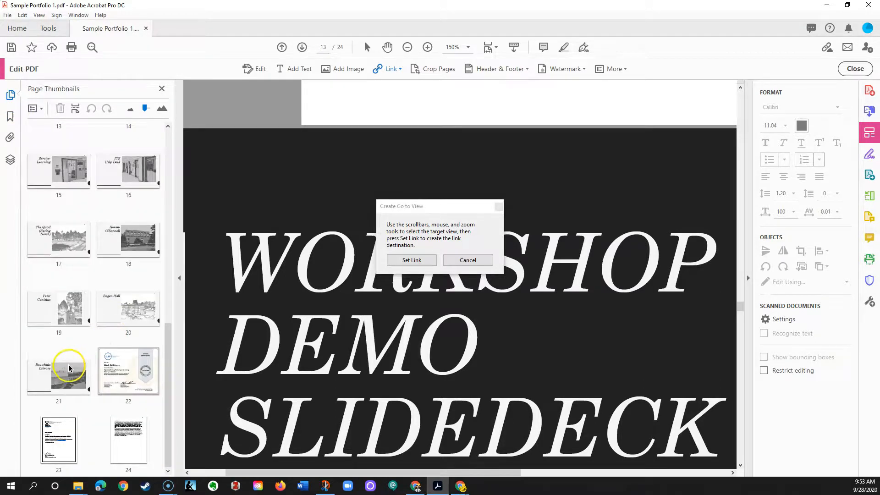
pyautogui.click(58, 373)
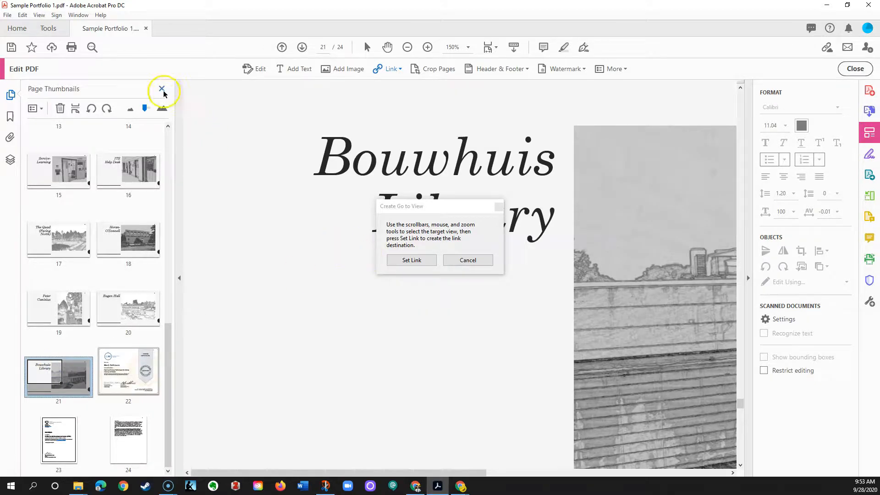
pyautogui.click(161, 89)
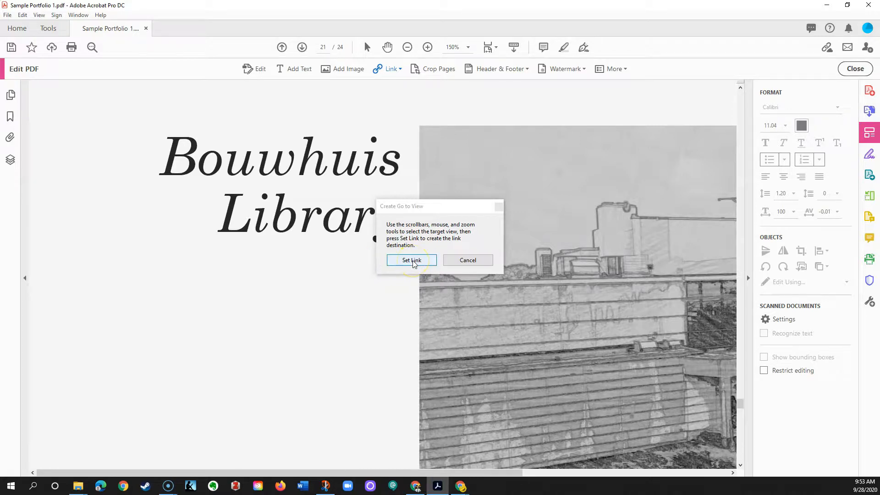
pyautogui.click(411, 260)
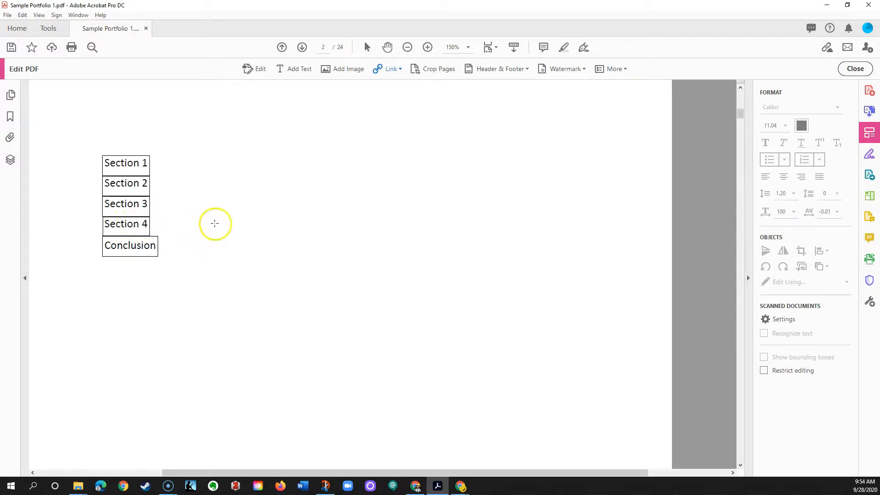
pyautogui.click(855, 69)
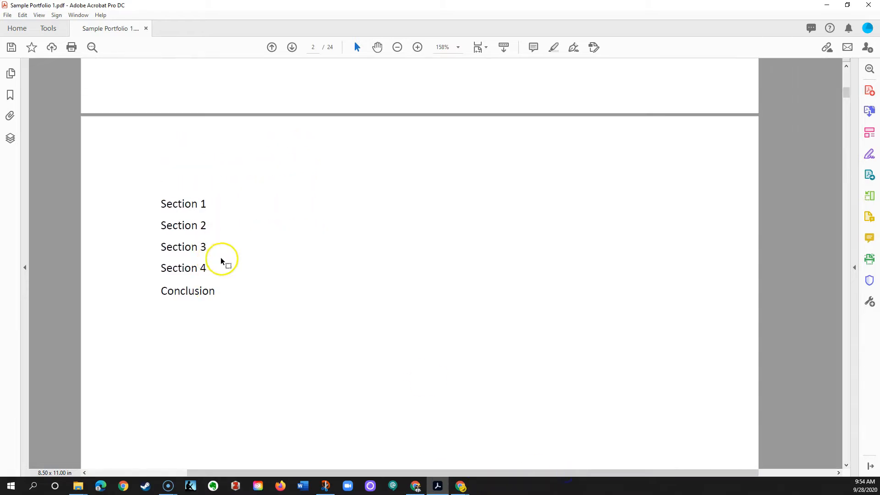
pyautogui.moveTo(413, 188)
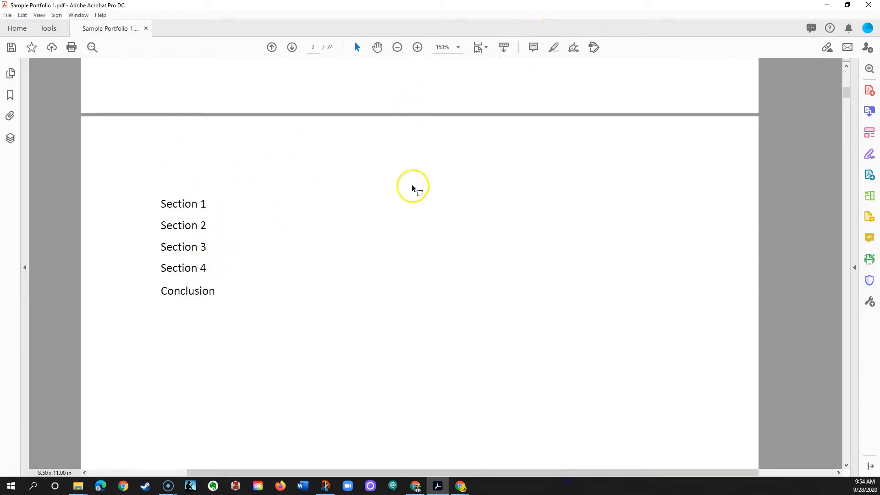
pyautogui.moveTo(370, 298)
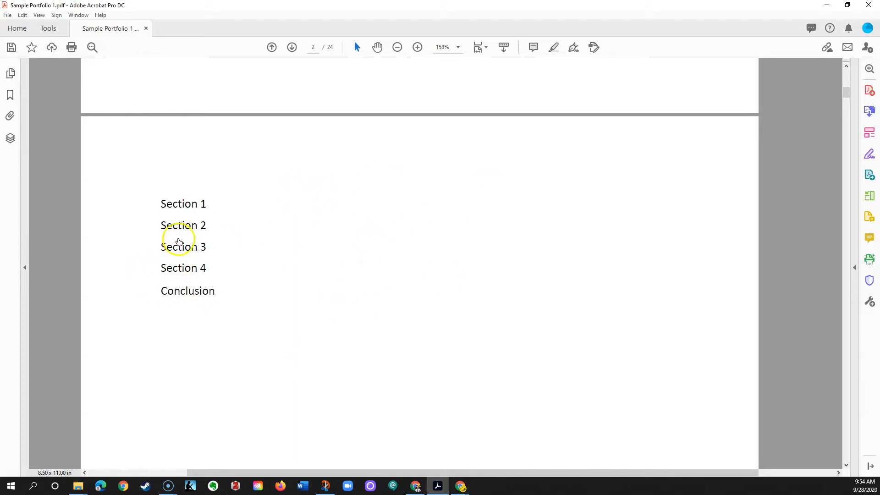
pyautogui.moveTo(207, 268)
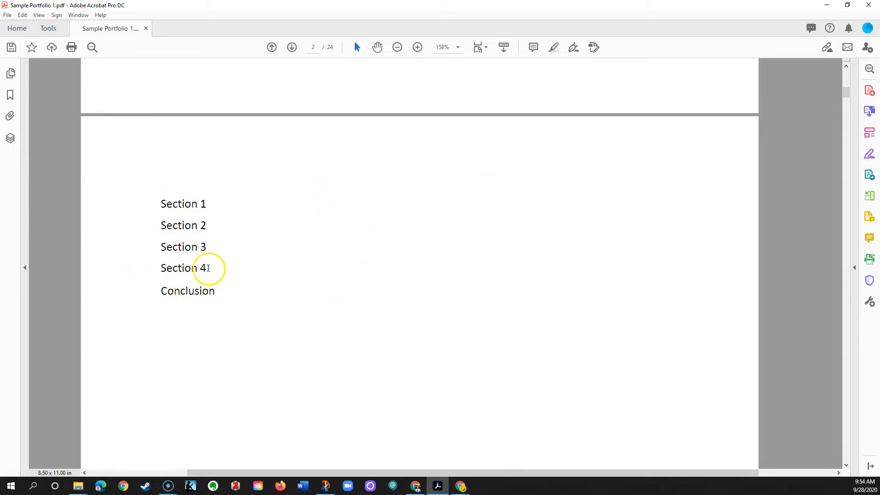
pyautogui.moveTo(152, 265)
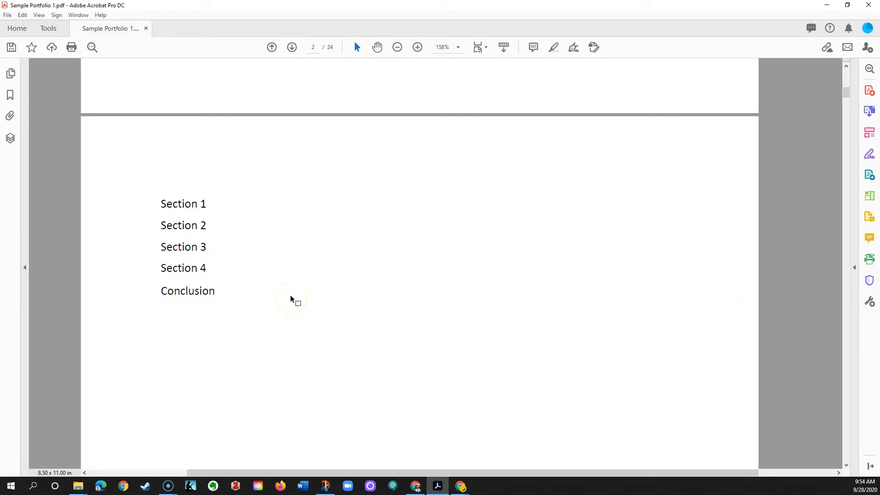
pyautogui.moveTo(256, 226)
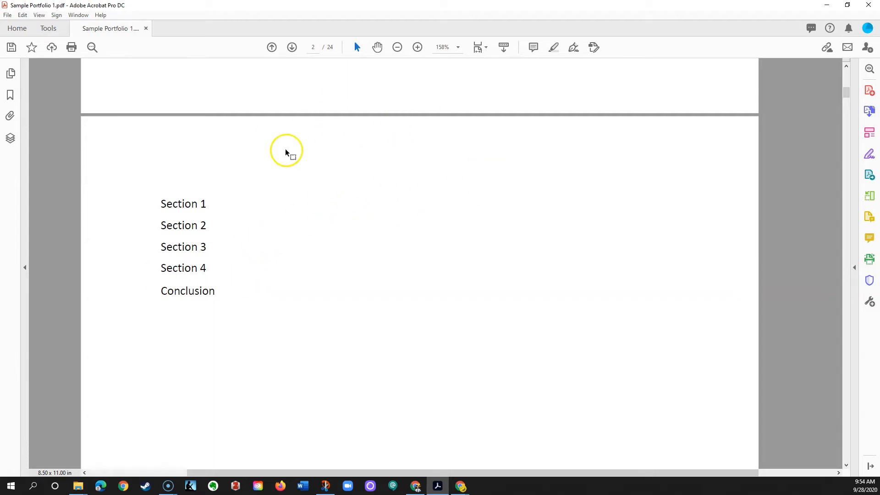
pyautogui.moveTo(271, 280)
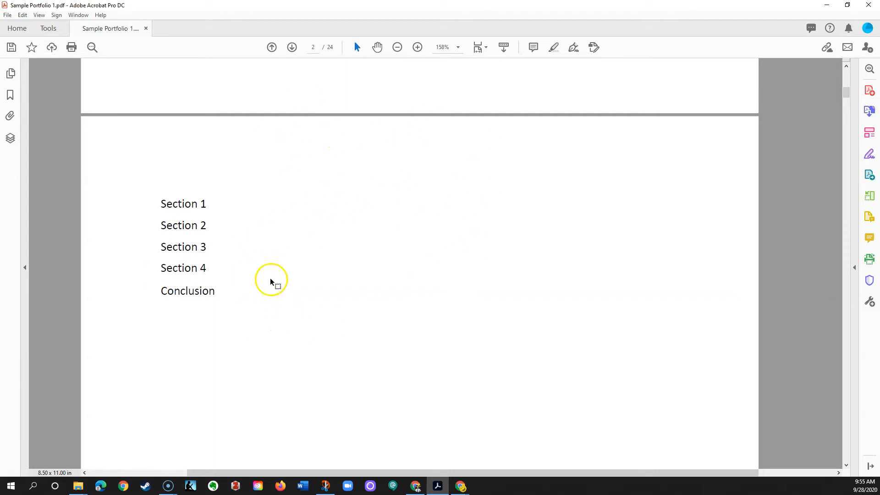
pyautogui.moveTo(249, 335)
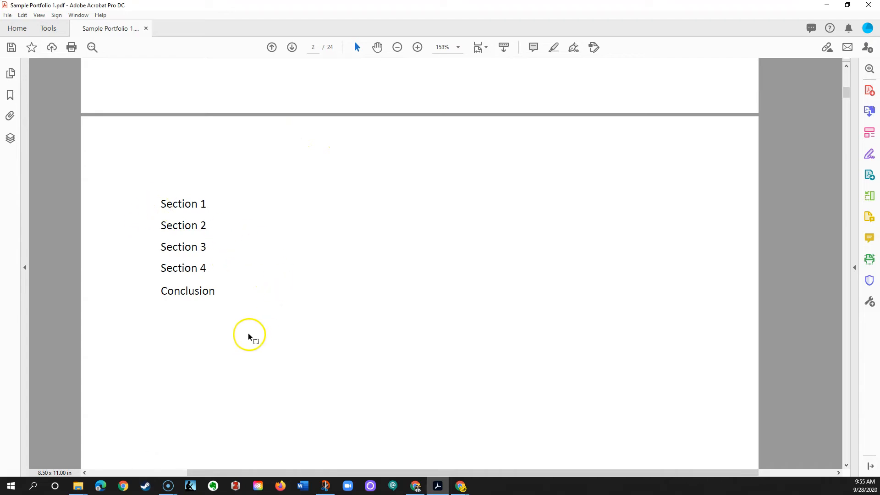
pyautogui.moveTo(267, 334)
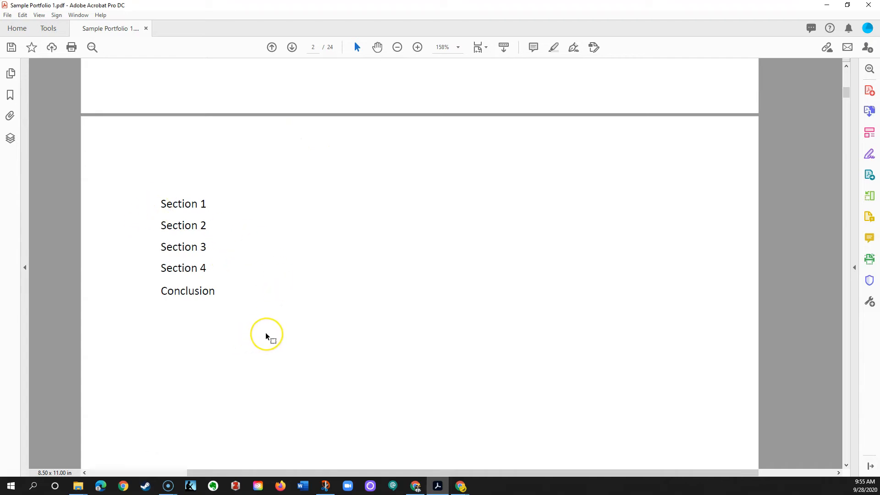